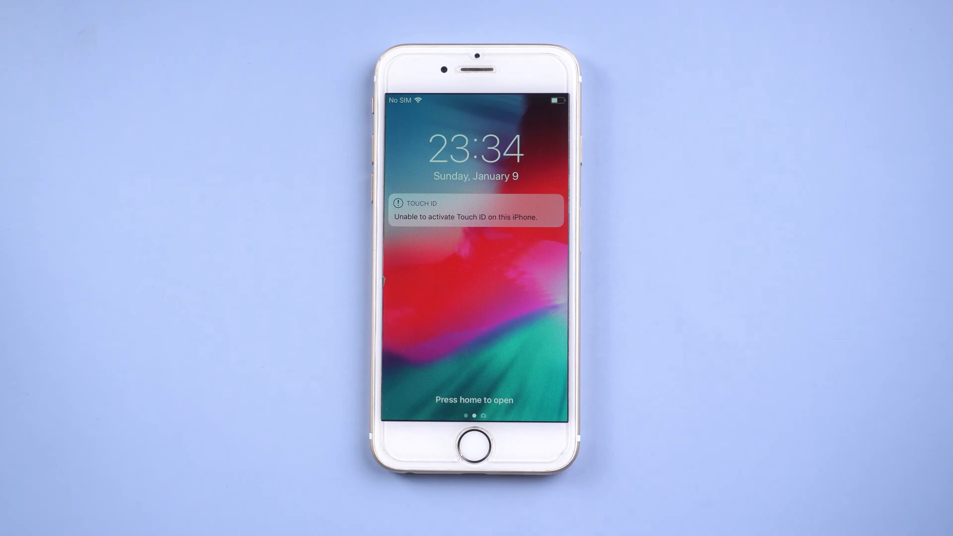
- Bring up the UltFone iOS System Repair product page in Chrome
{"action": "left_click", "coordinate": [475, 442]}
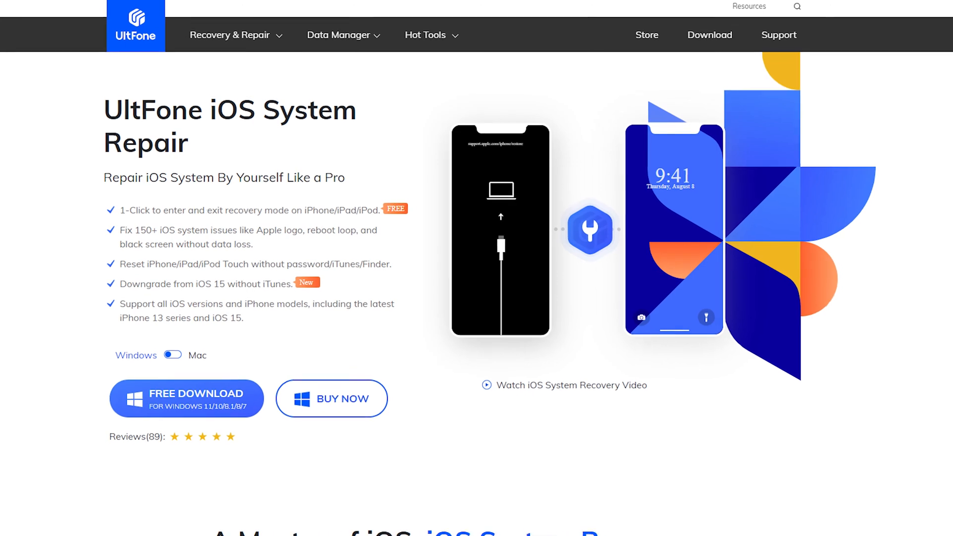
- Scroll down to the page's Enter or Exit Recovery Mode one-click section
{"action": "scroll", "scroll_direction": "down", "scroll_amount": 3}
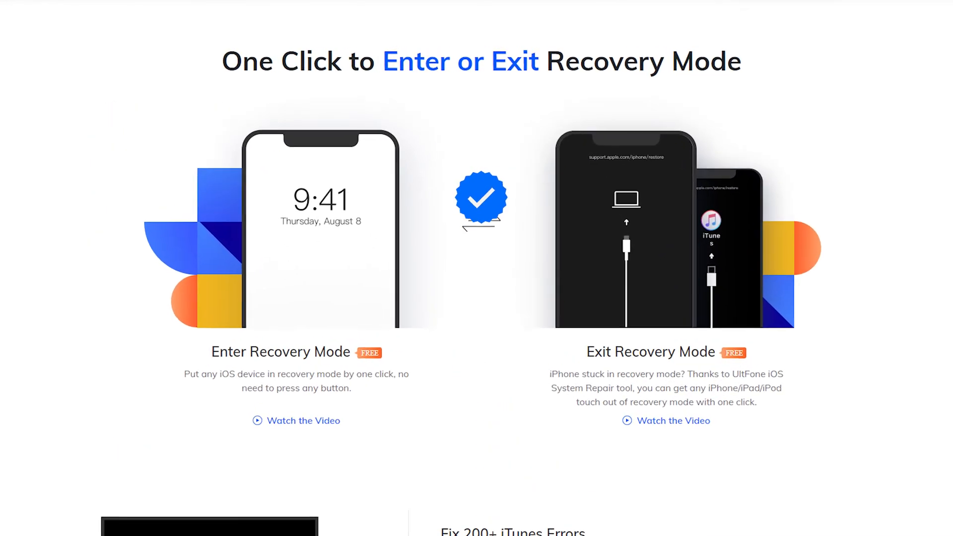
{"action": "scroll", "scroll_direction": "down", "scroll_amount": 3}
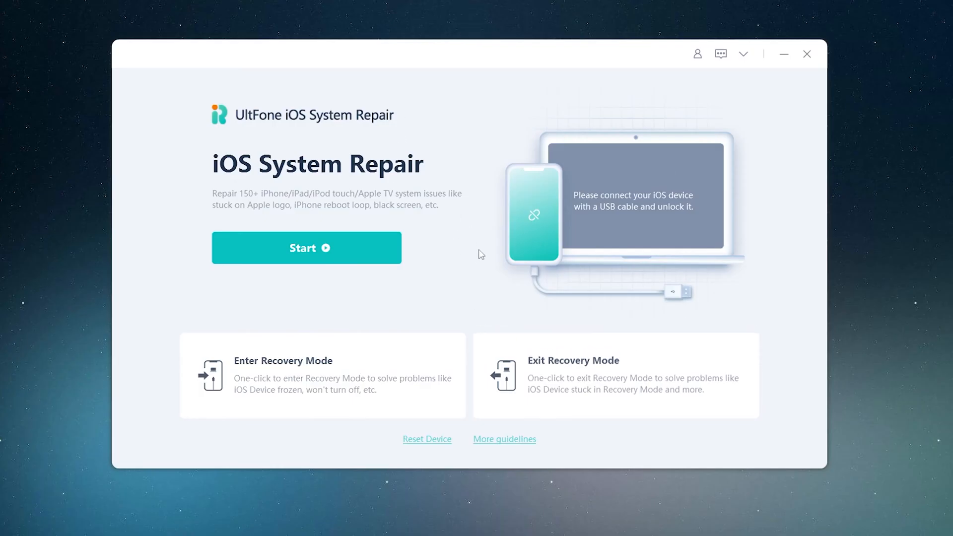
{"action": "mouse_move", "coordinate": [475, 257]}
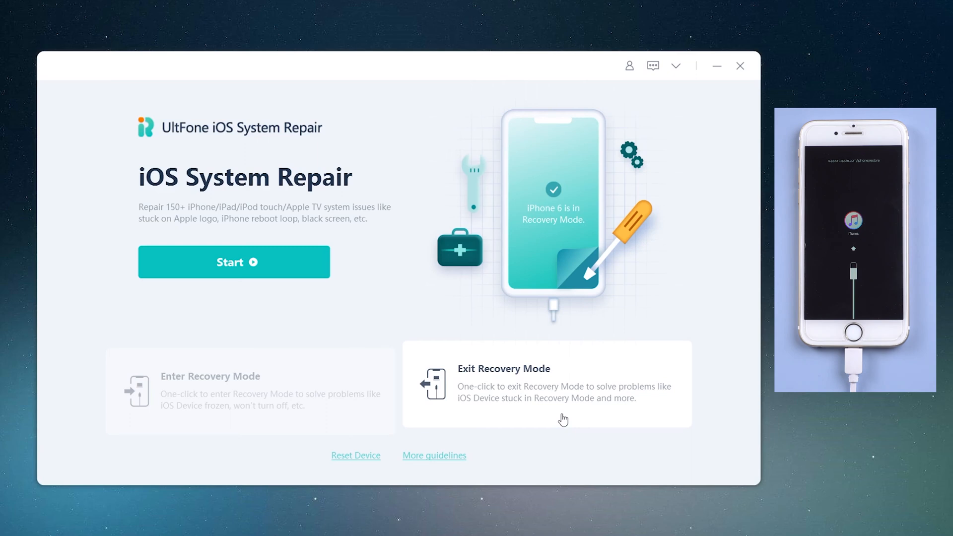
- Run Exit Recovery Mode on the detected iPhone 6 in recovery mode
{"action": "left_click", "coordinate": [546, 386]}
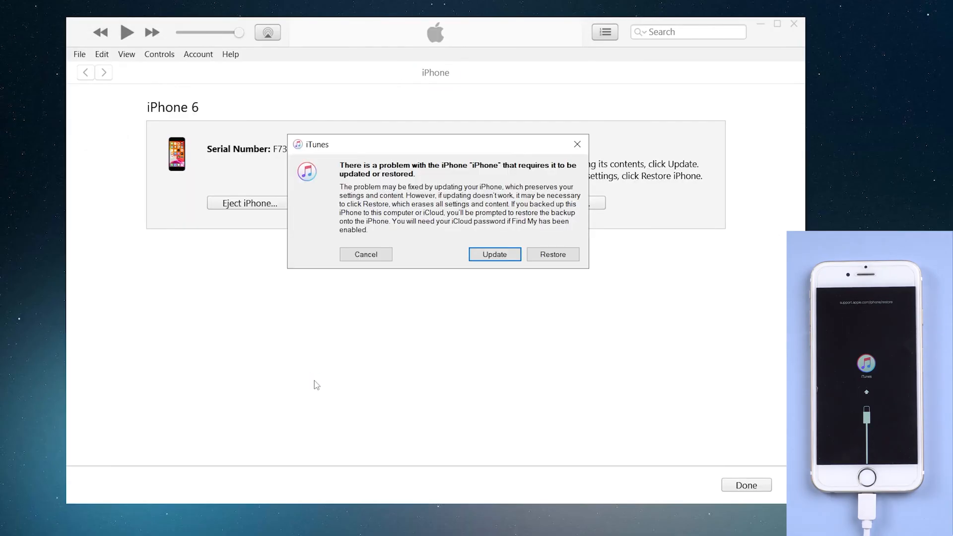
{"action": "mouse_move", "coordinate": [474, 306]}
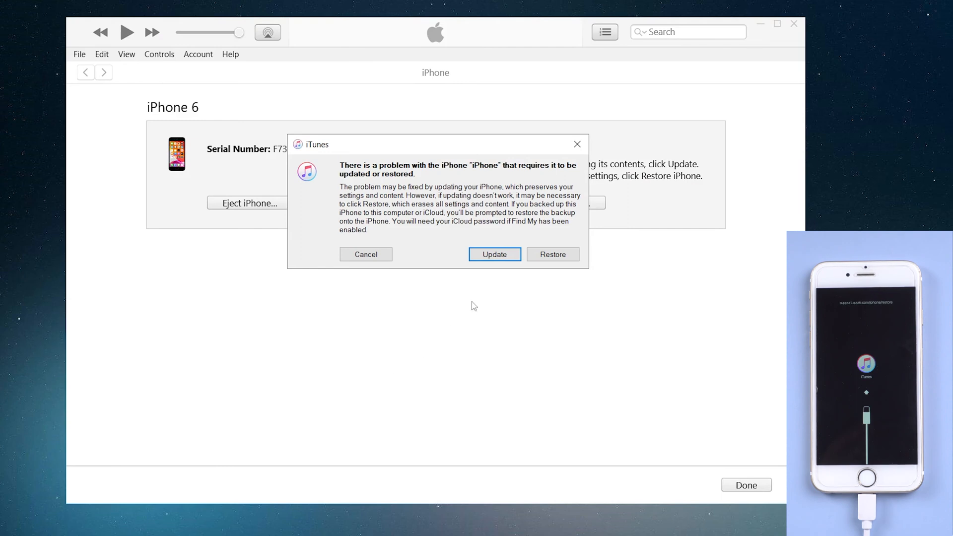
{"action": "mouse_move", "coordinate": [527, 291]}
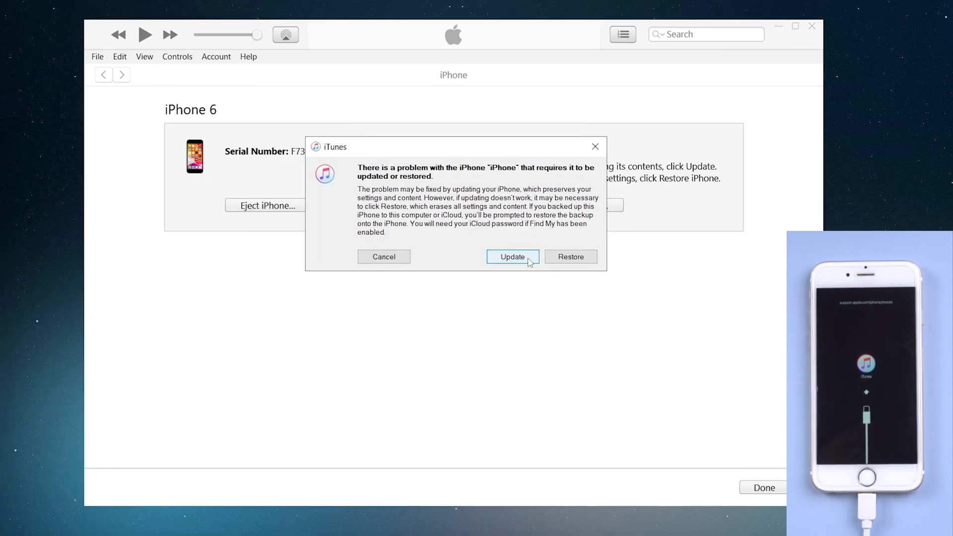
- Update the iPhone 6 to iOS 12.5.5 in iTunes and monitor the download until the home screen returns
{"action": "left_click", "coordinate": [512, 257]}
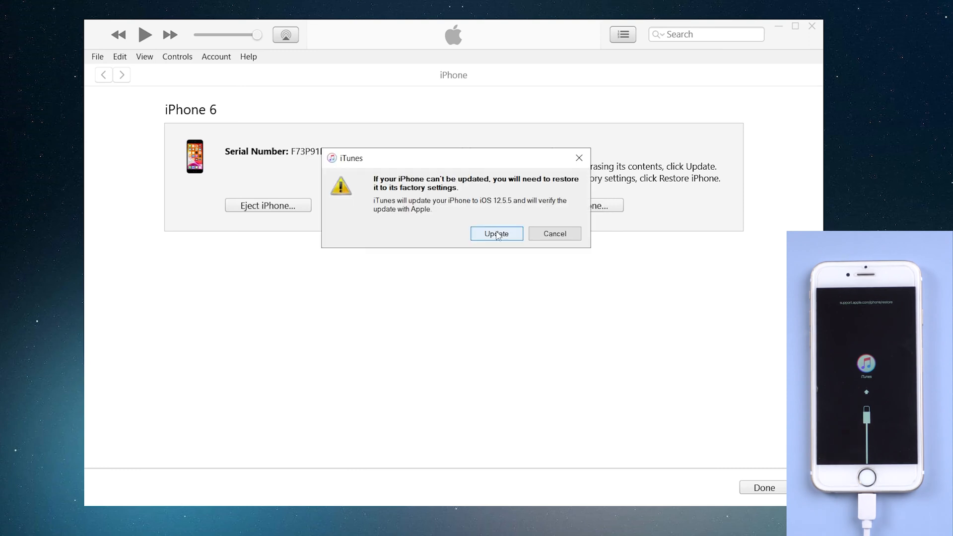
{"action": "left_click", "coordinate": [497, 233]}
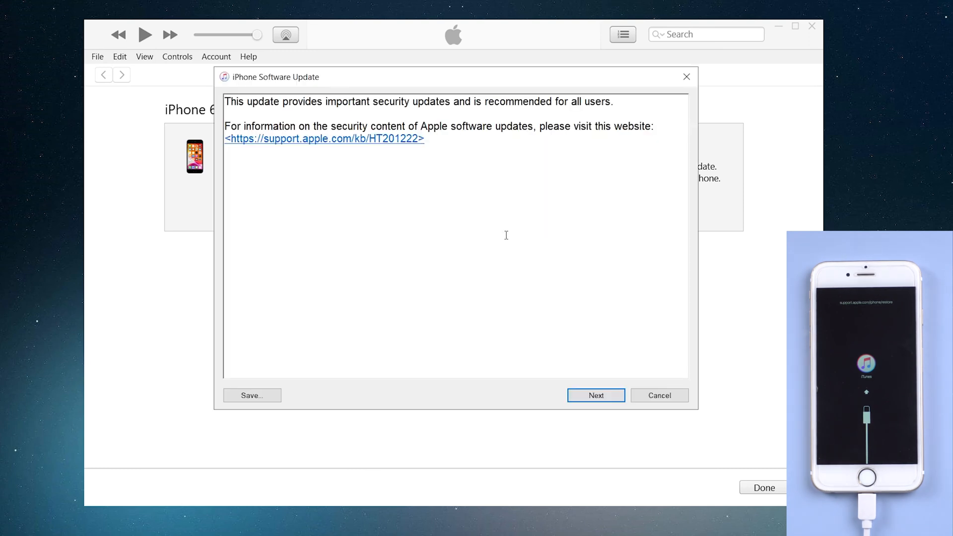
{"action": "left_click", "coordinate": [594, 395]}
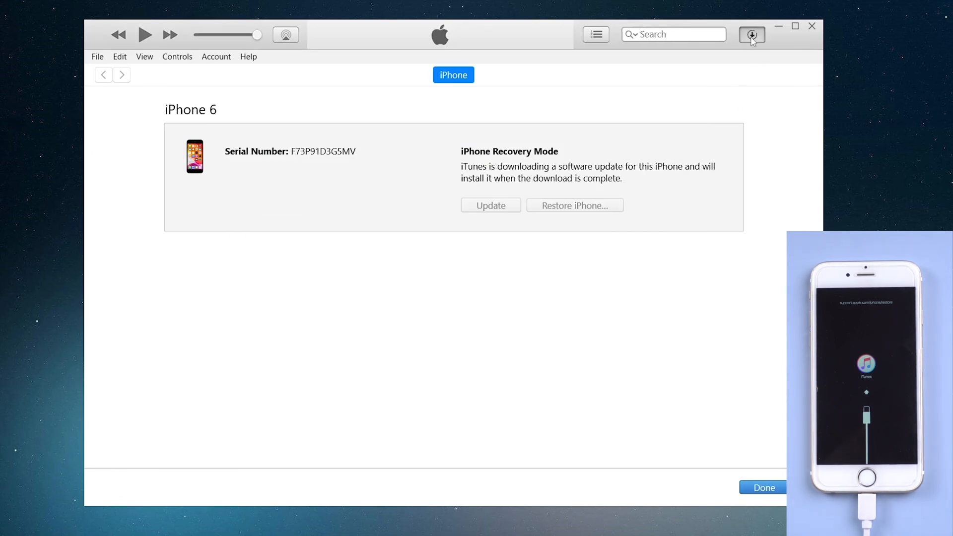
{"action": "left_click", "coordinate": [751, 34]}
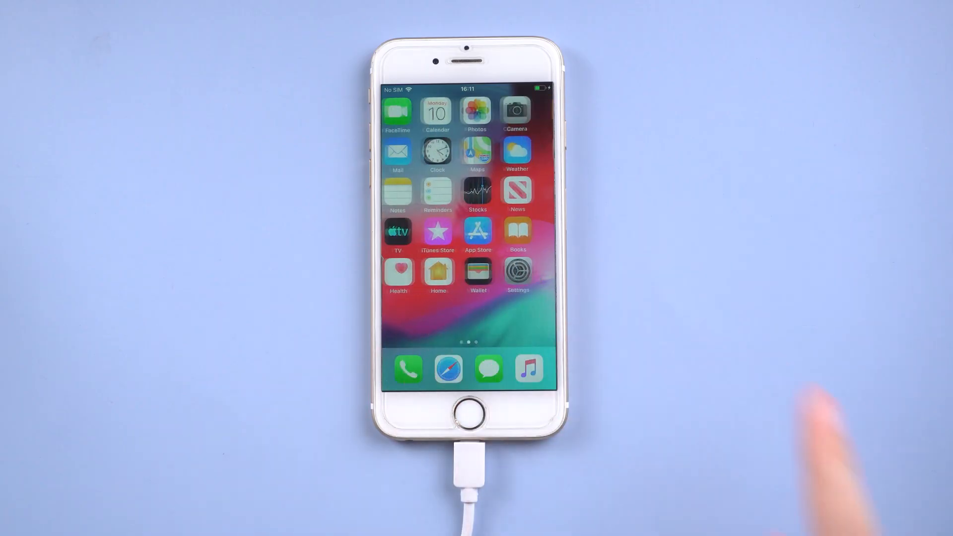
- Download the free Windows installer of UltFone iOS System Repair from the product page
{"action": "left_click", "coordinate": [347, 318]}
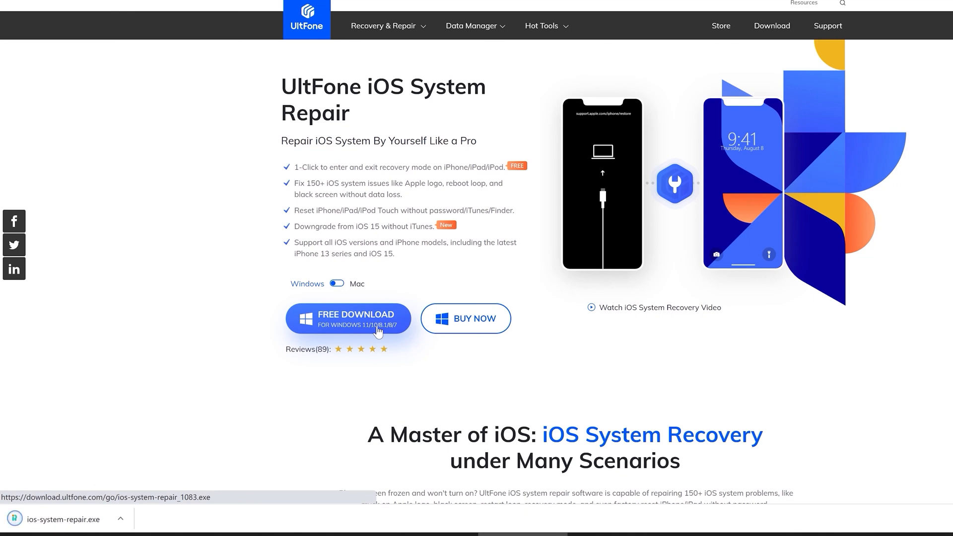
{"action": "left_click", "coordinate": [347, 317]}
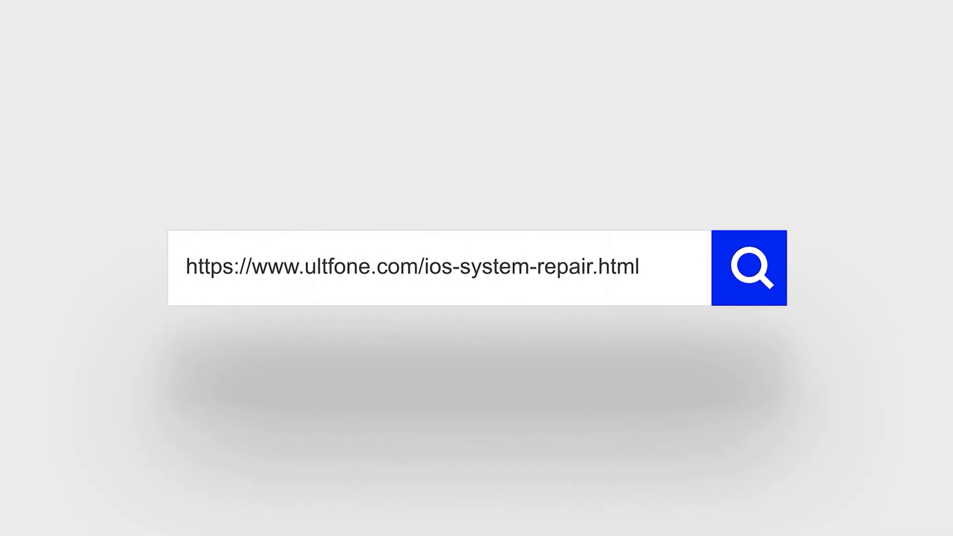